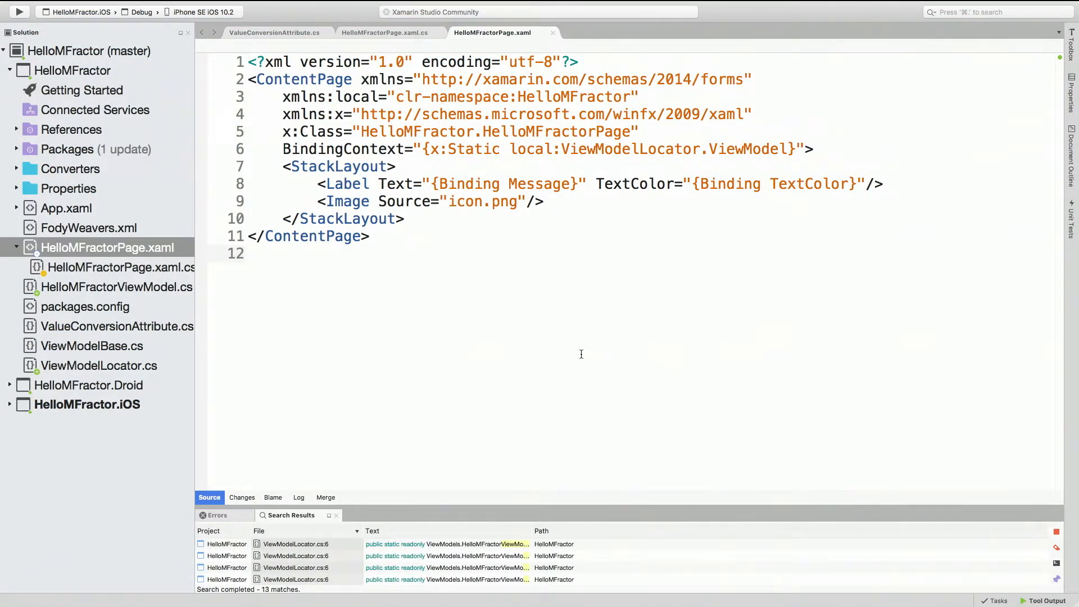
Step: Collapse the ContentPage attributes onto one line, then split them back onto separate lines
{"action": "left_click", "coordinate": [247, 254]}
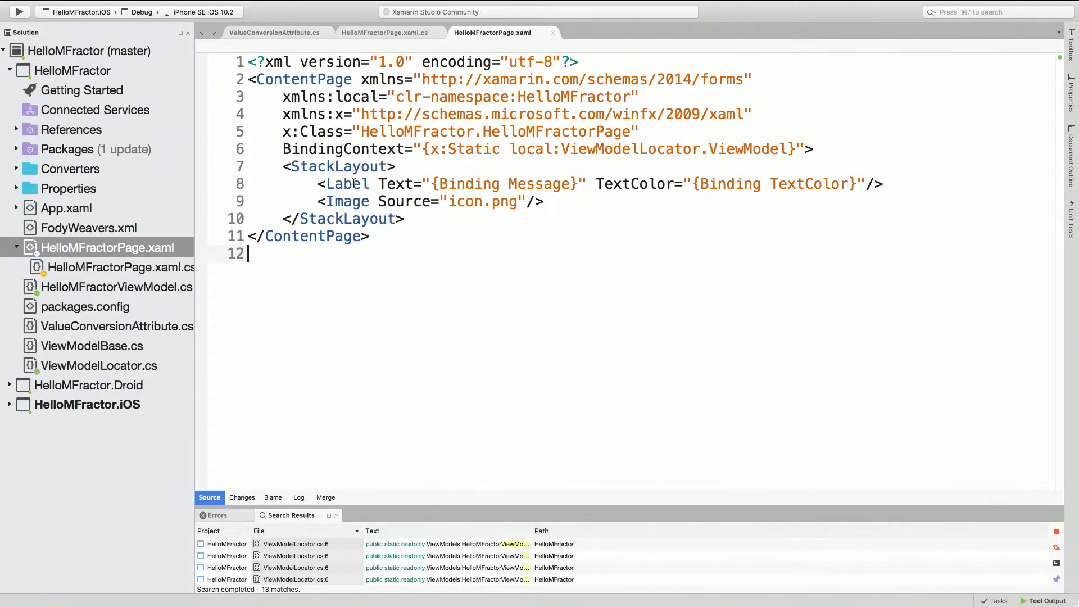
{"action": "mouse_move", "coordinate": [346, 184]}
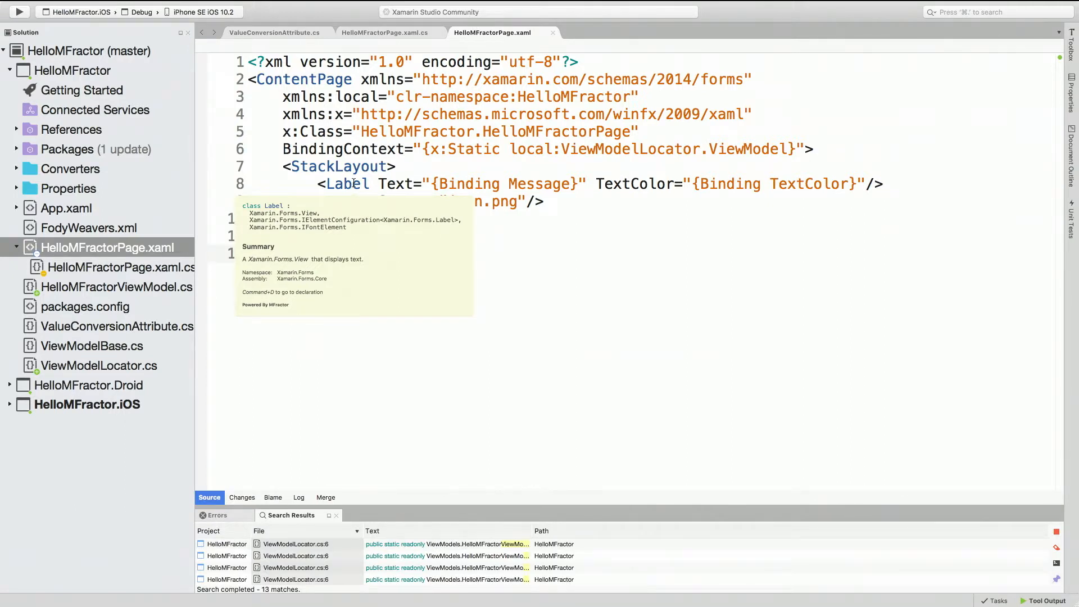
{"action": "right_click", "coordinate": [327, 83]}
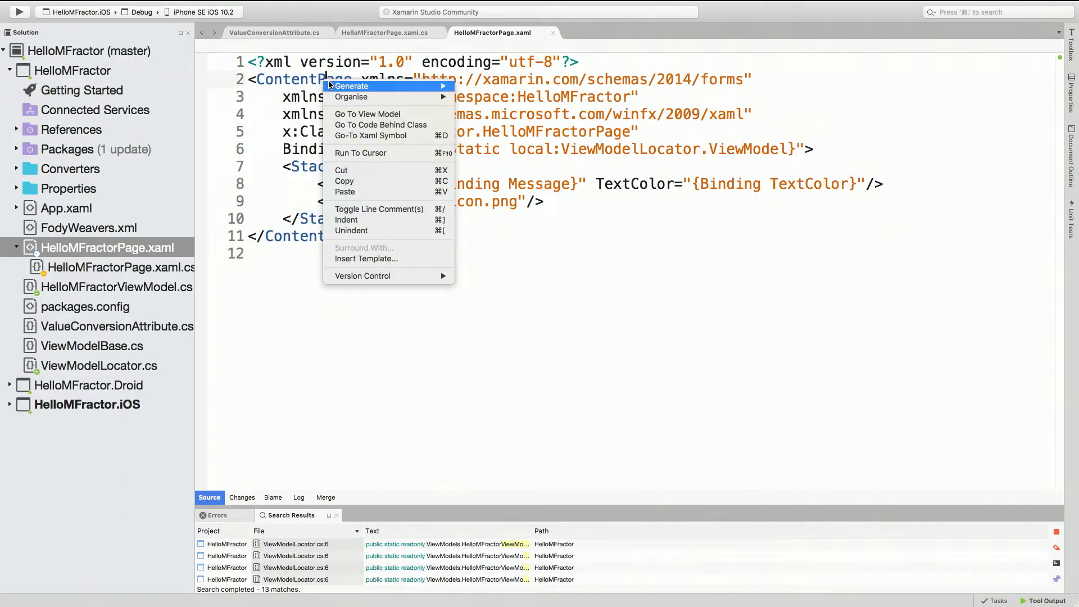
{"action": "mouse_move", "coordinate": [351, 96]}
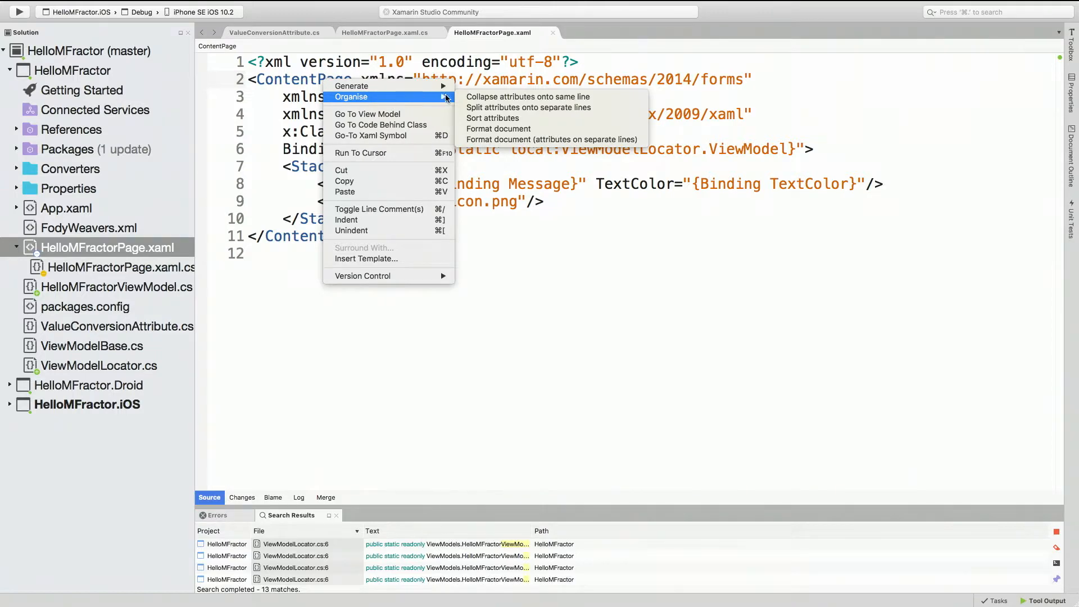
{"action": "mouse_move", "coordinate": [528, 96]}
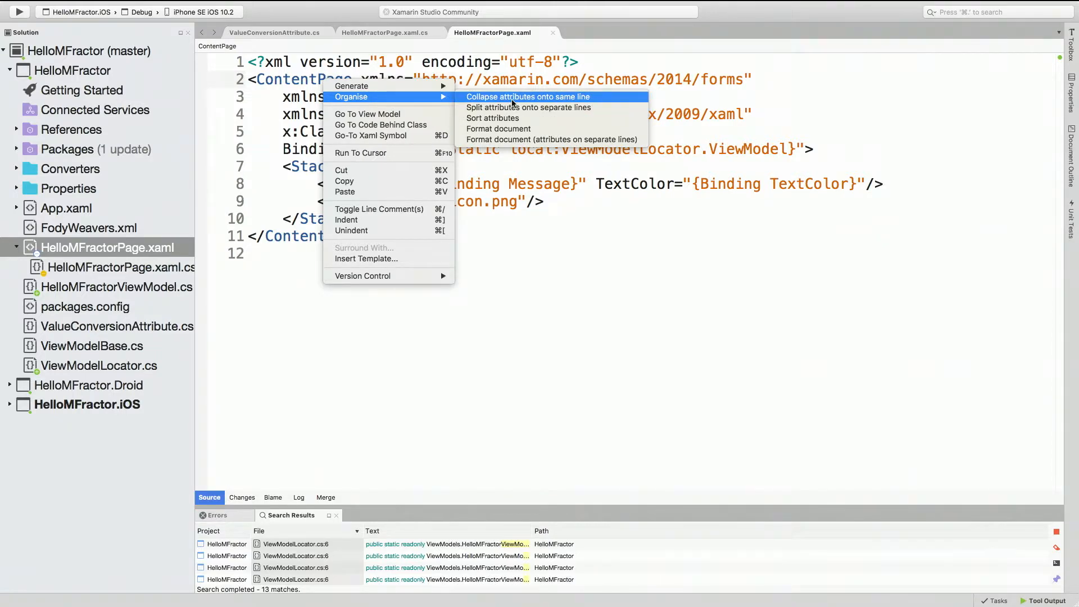
{"action": "left_click", "coordinate": [527, 96]}
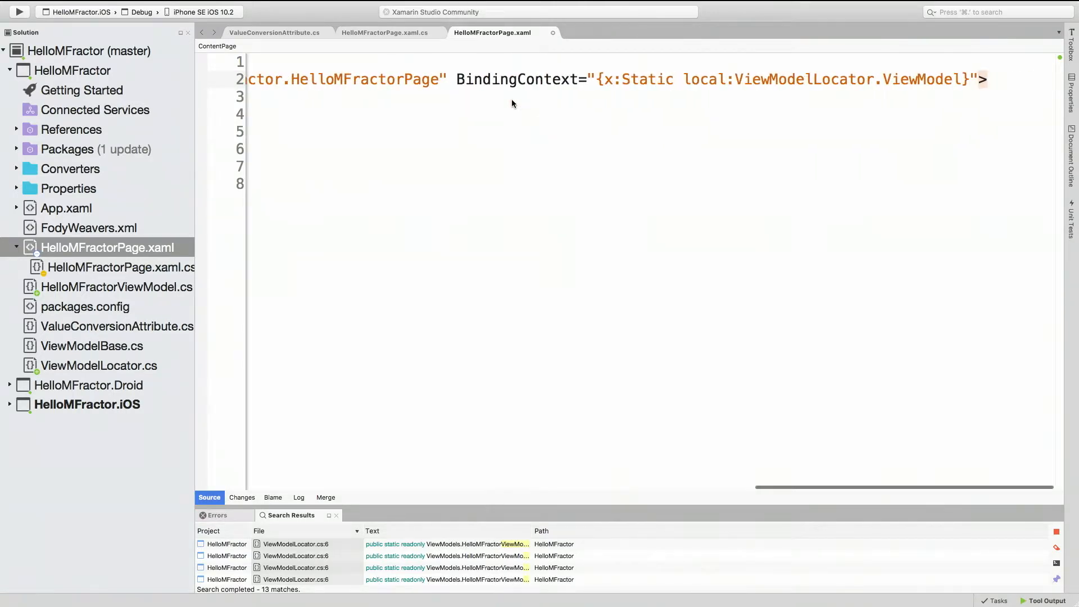
{"action": "right_click", "coordinate": [313, 79]}
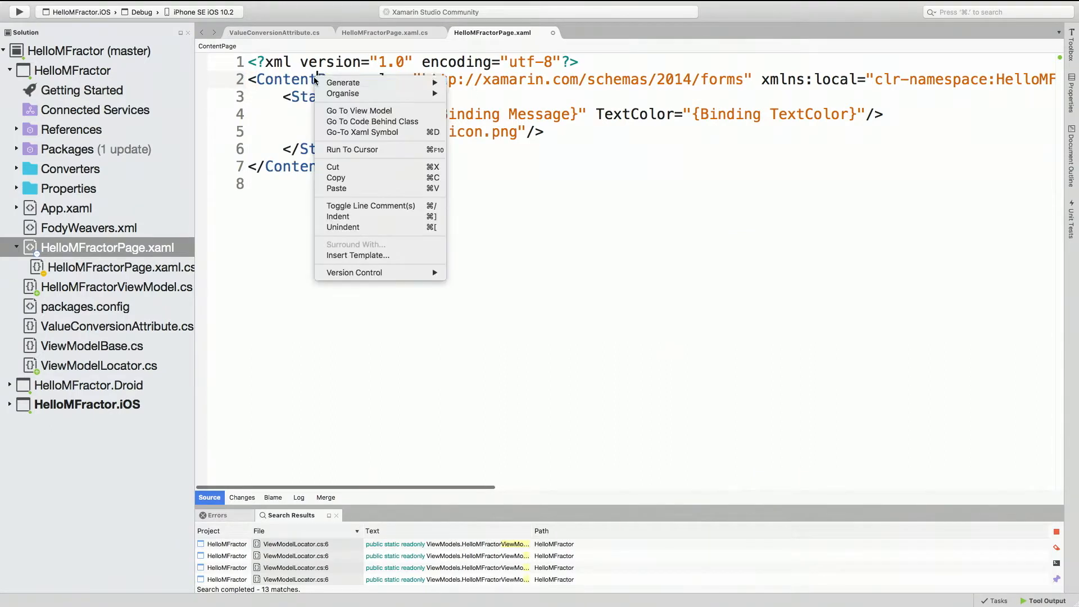
{"action": "mouse_move", "coordinate": [342, 93]}
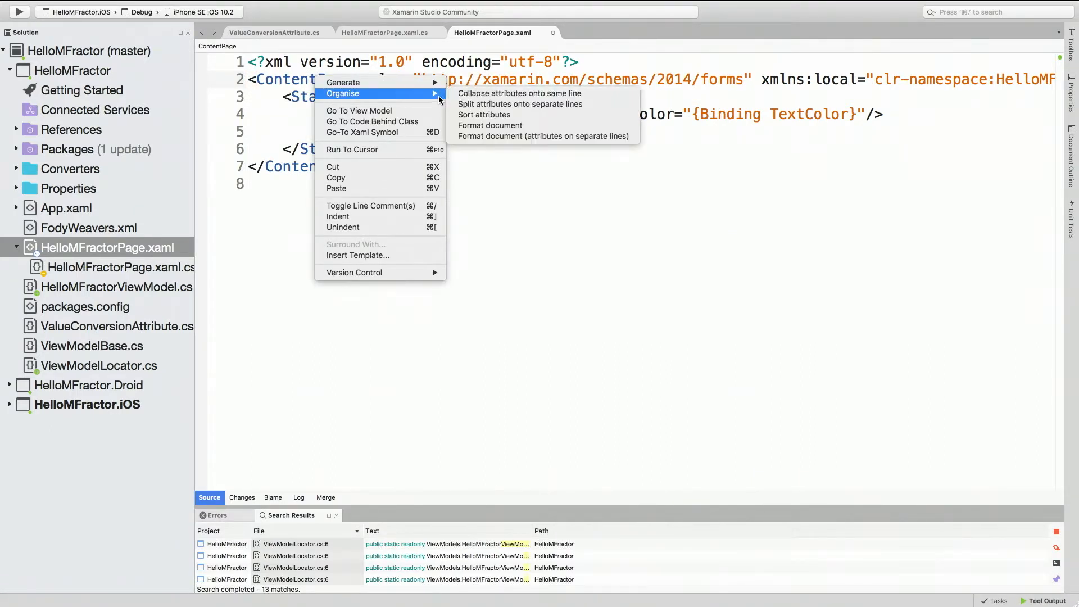
{"action": "left_click", "coordinate": [519, 103]}
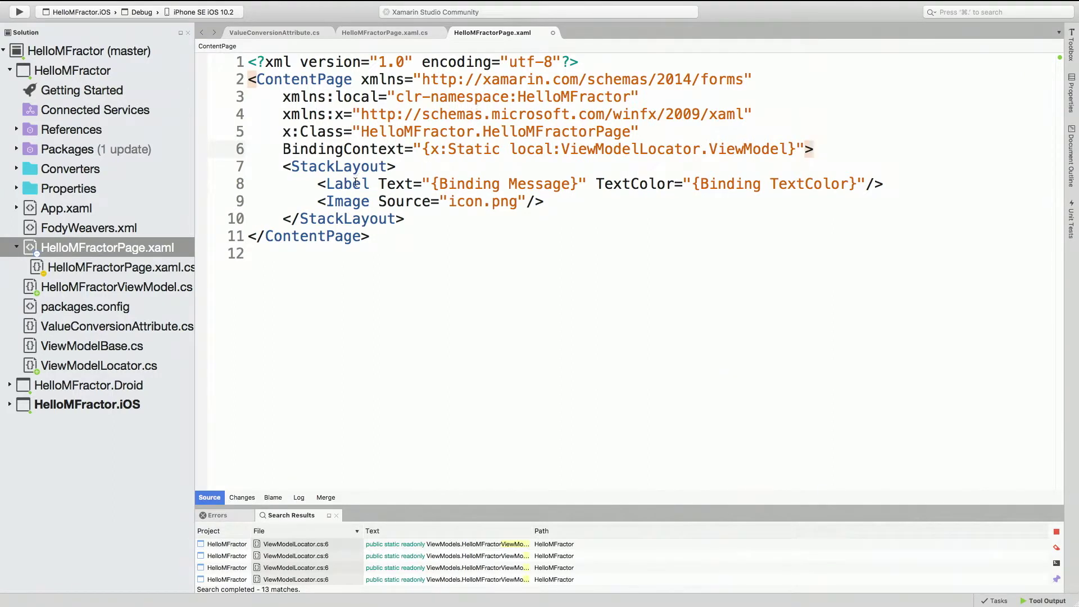
Step: Split the Label's attributes onto separate lines and add BackgroundColor="Blue" and AutomationId="lavel"
{"action": "right_click", "coordinate": [346, 184]}
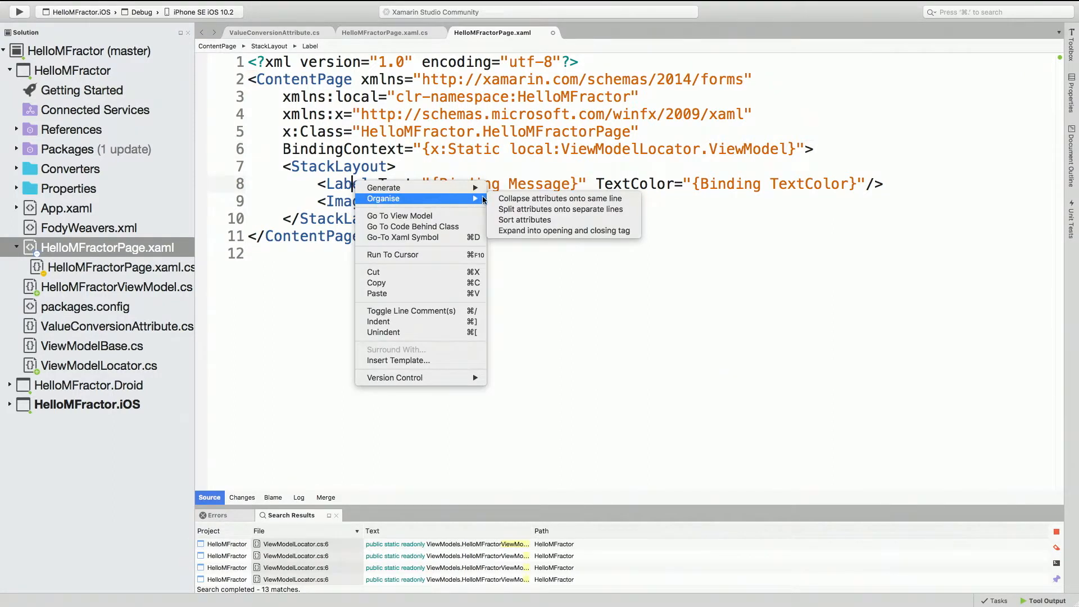
{"action": "left_click", "coordinate": [560, 209]}
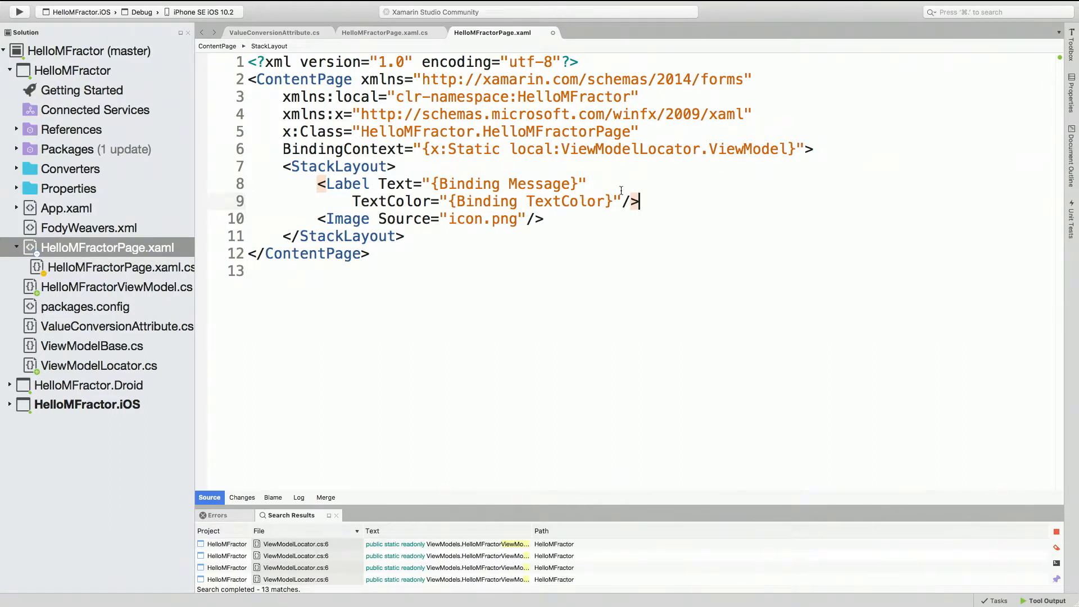
{"action": "type", "text": "s"}
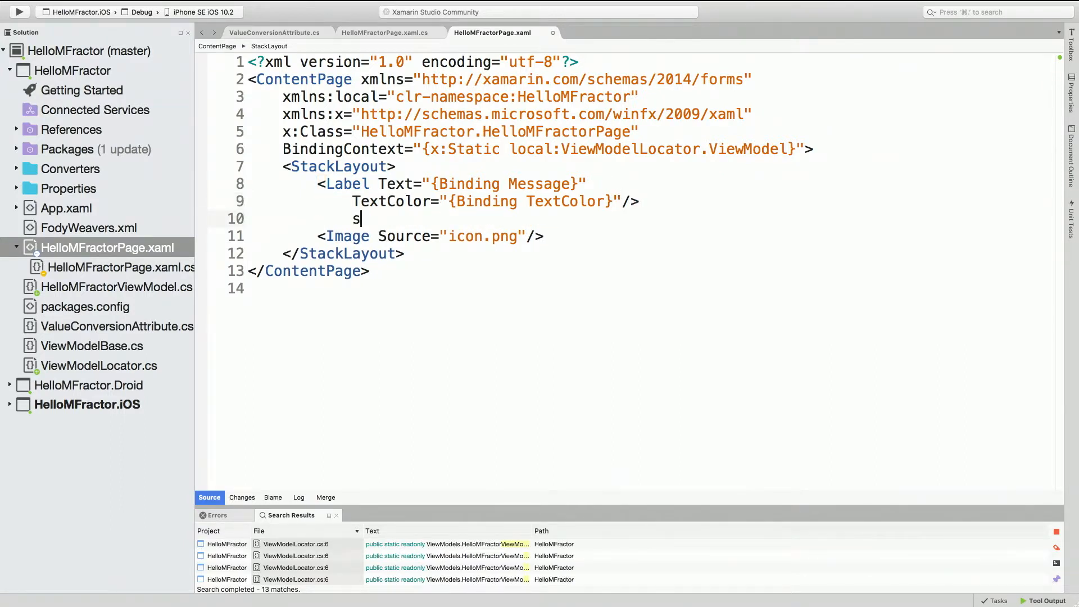
{"action": "key", "text": "Backspace"}
{"action": "type", "text": "BackgroundColor=\"Blue"}
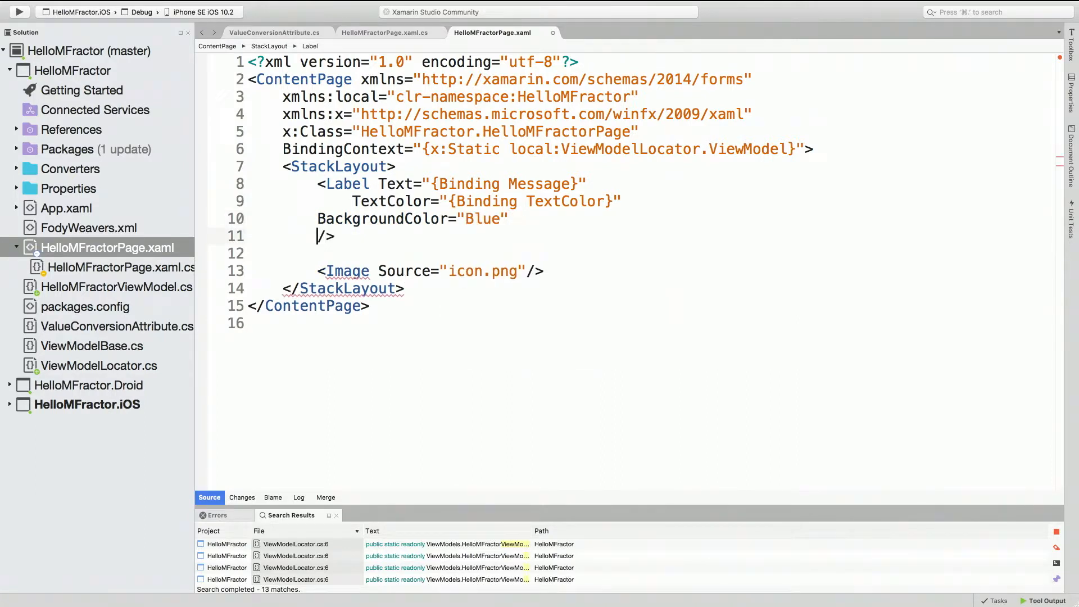
{"action": "type", "text": "ationId=\"lavel"}
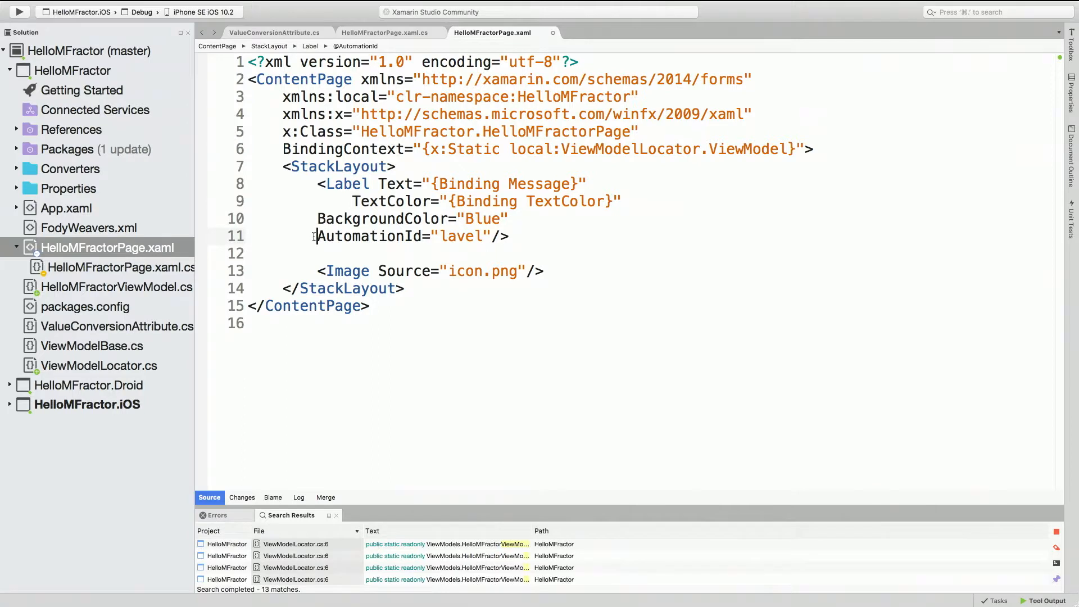
{"action": "mouse_move", "coordinate": [371, 236]}
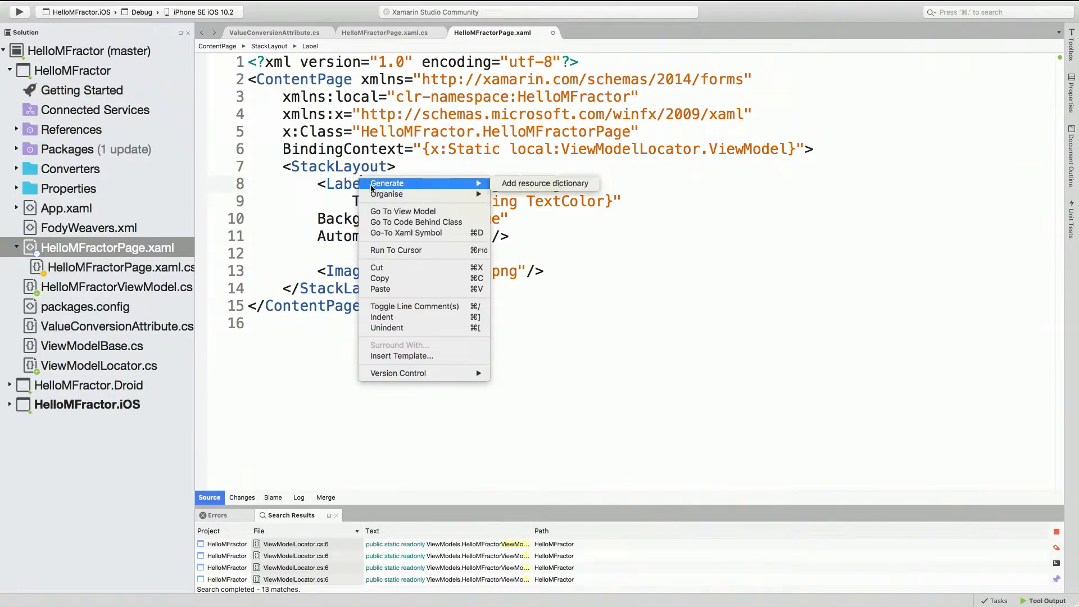
{"action": "mouse_move", "coordinate": [387, 194]}
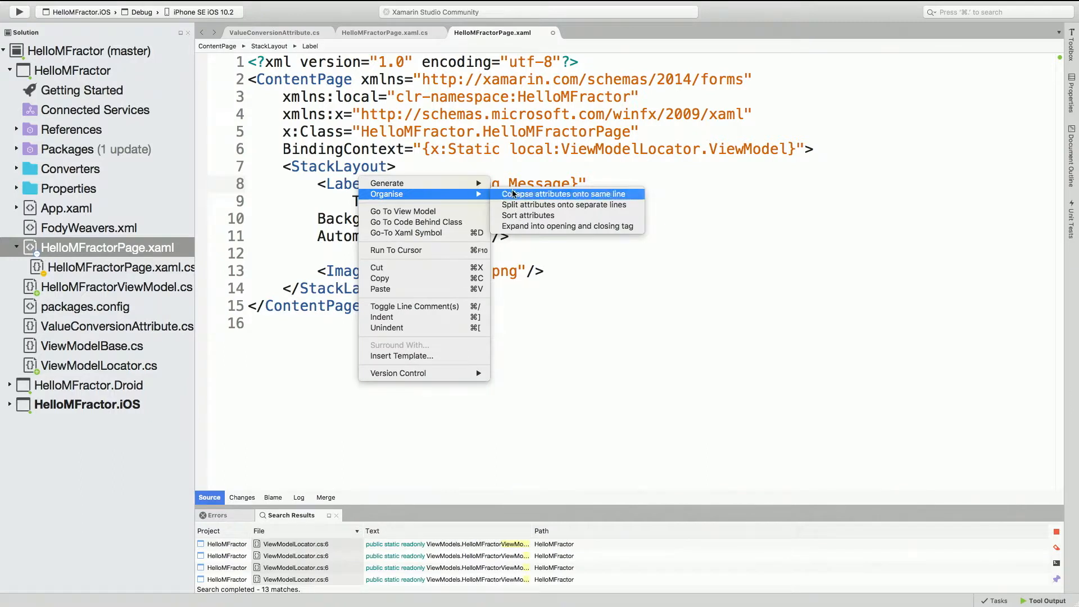
Step: Sort the Label's attributes alphabetically: AutomationId, BackgroundColor, Text, TextColor
{"action": "left_click", "coordinate": [564, 205]}
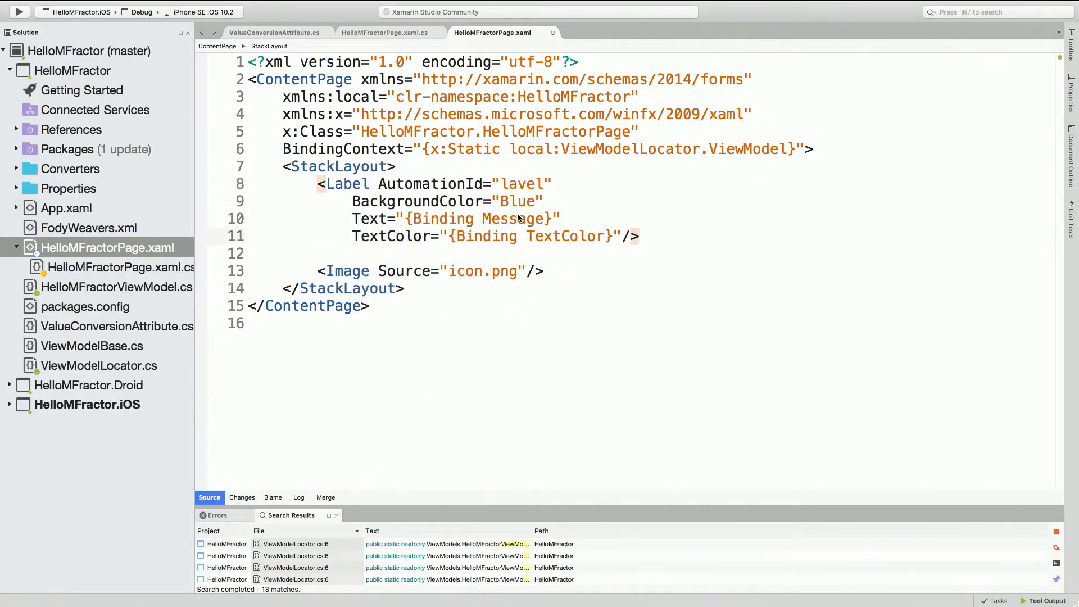
{"action": "left_click", "coordinate": [638, 236]}
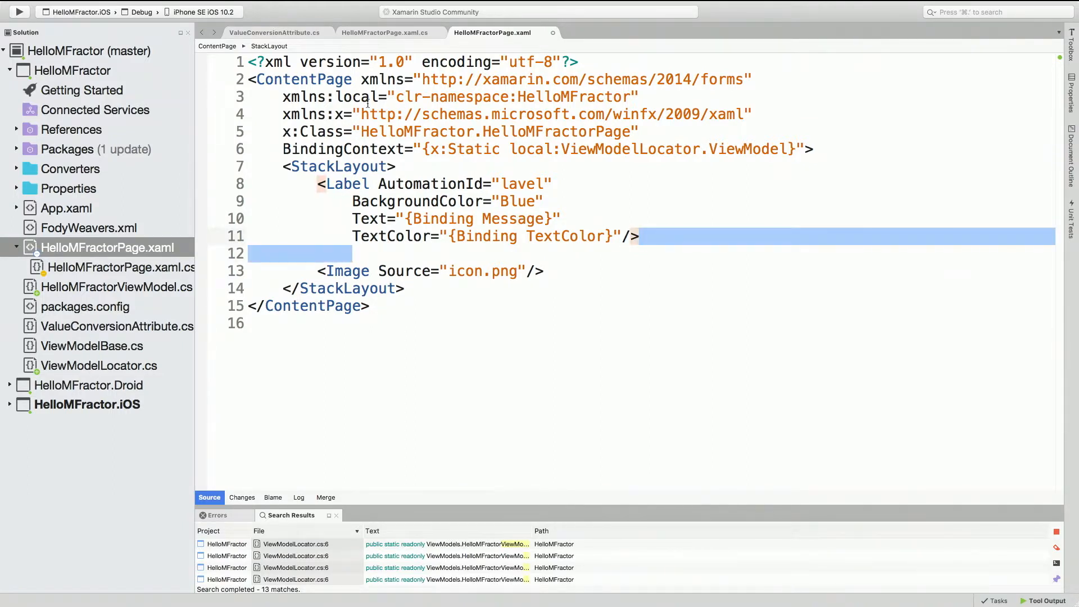
Step: Retype the Label's Text="{Binding Message}" attribute on a new line, breaking its indentation
{"action": "right_click", "coordinate": [367, 96]}
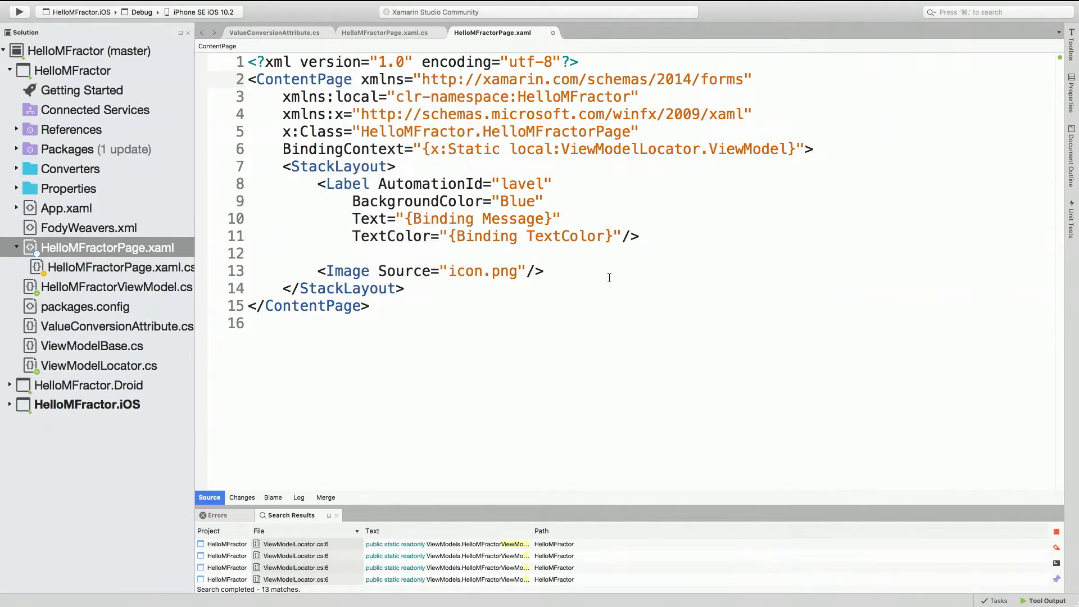
{"action": "left_click", "coordinate": [327, 270]}
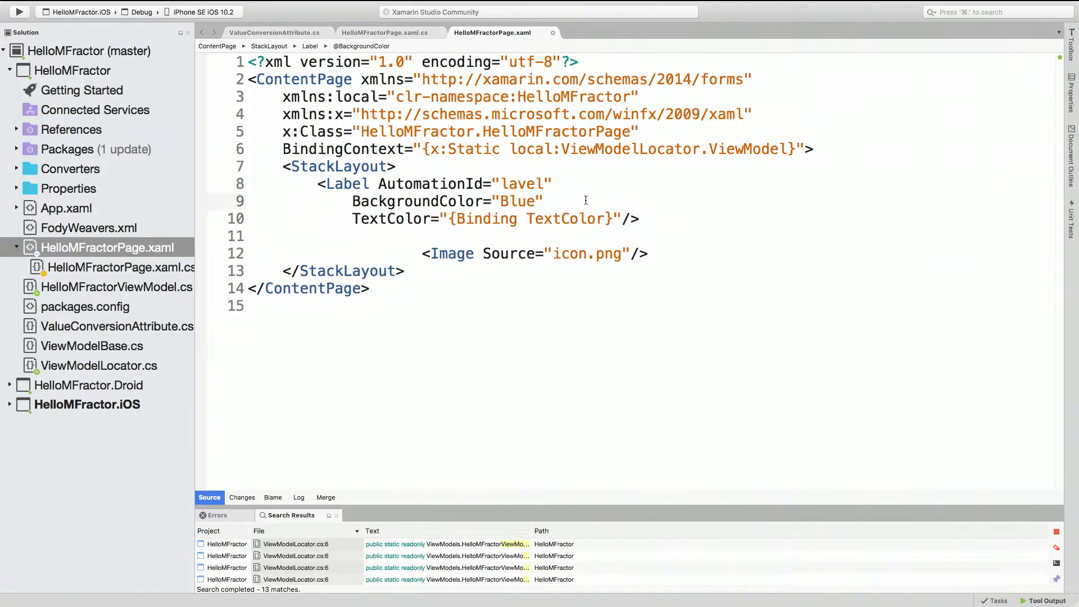
{"action": "type", "text": "Text=\"{Binding Message}\""}
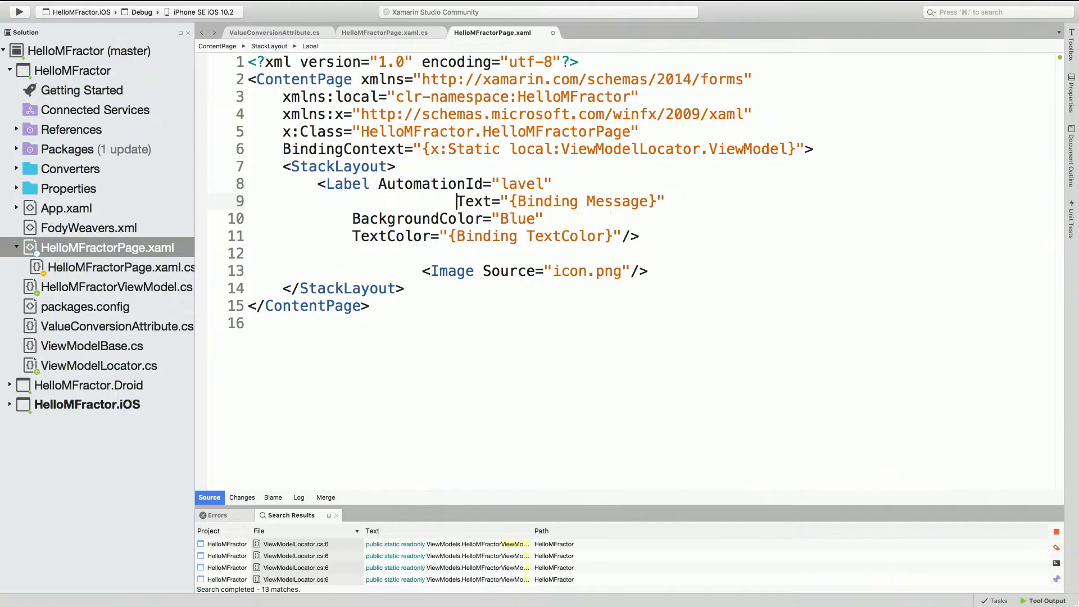
{"action": "key", "text": "Return"}
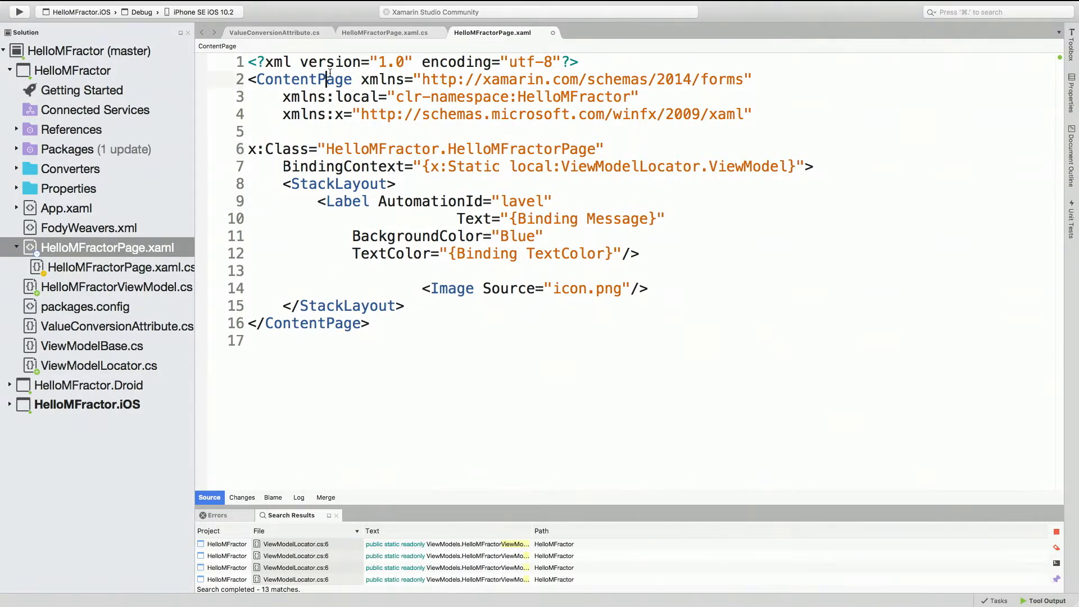
Step: Run Organise > Format document on the ContentPage to fix indentation and blank lines
{"action": "right_click", "coordinate": [329, 79]}
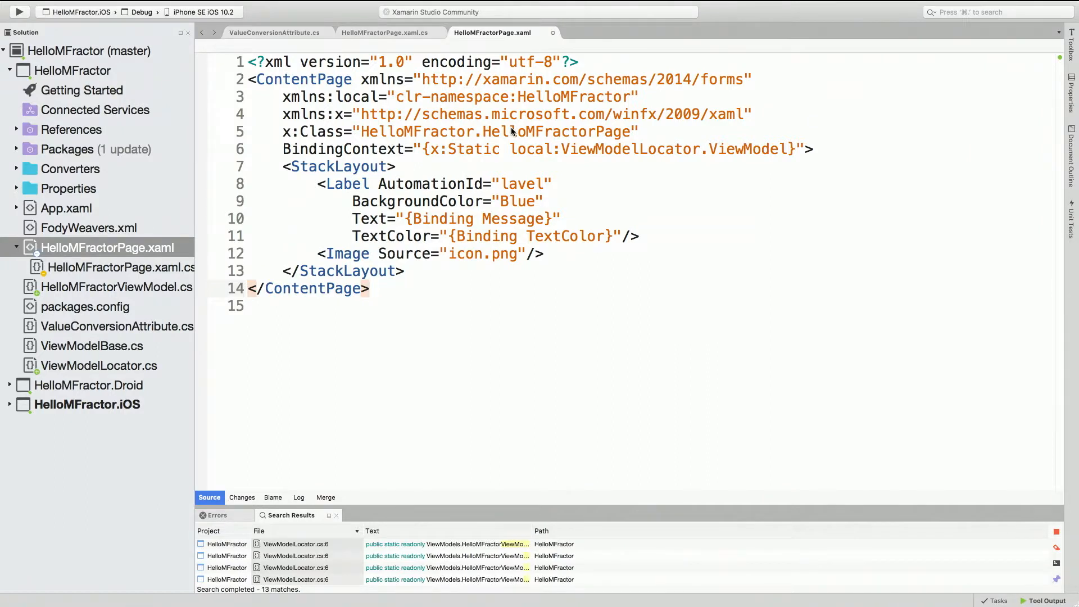
{"action": "left_click", "coordinate": [371, 288]}
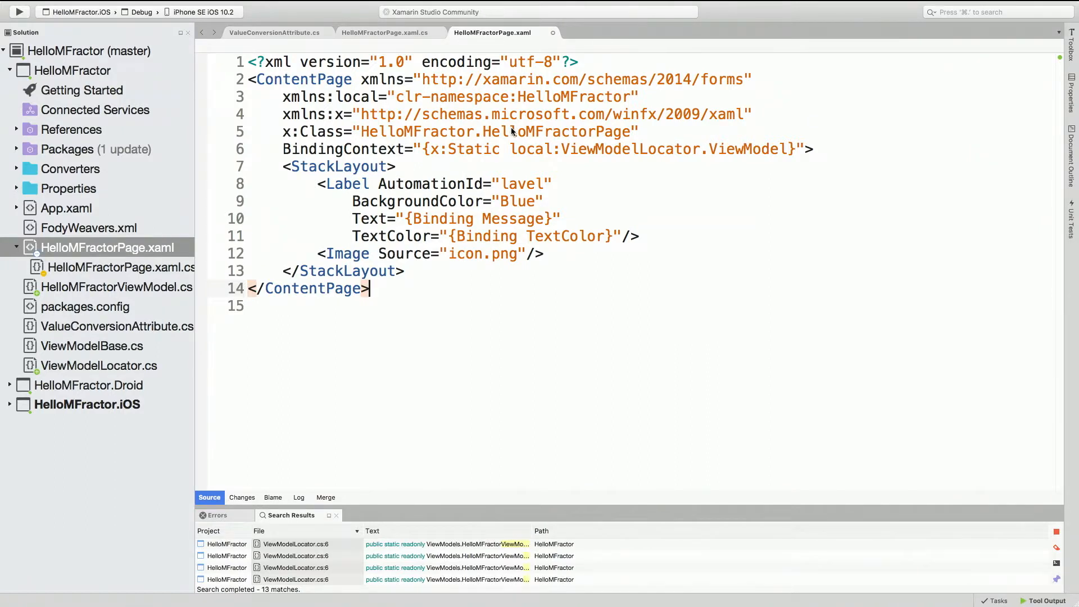
{"action": "mouse_move", "coordinate": [567, 444]}
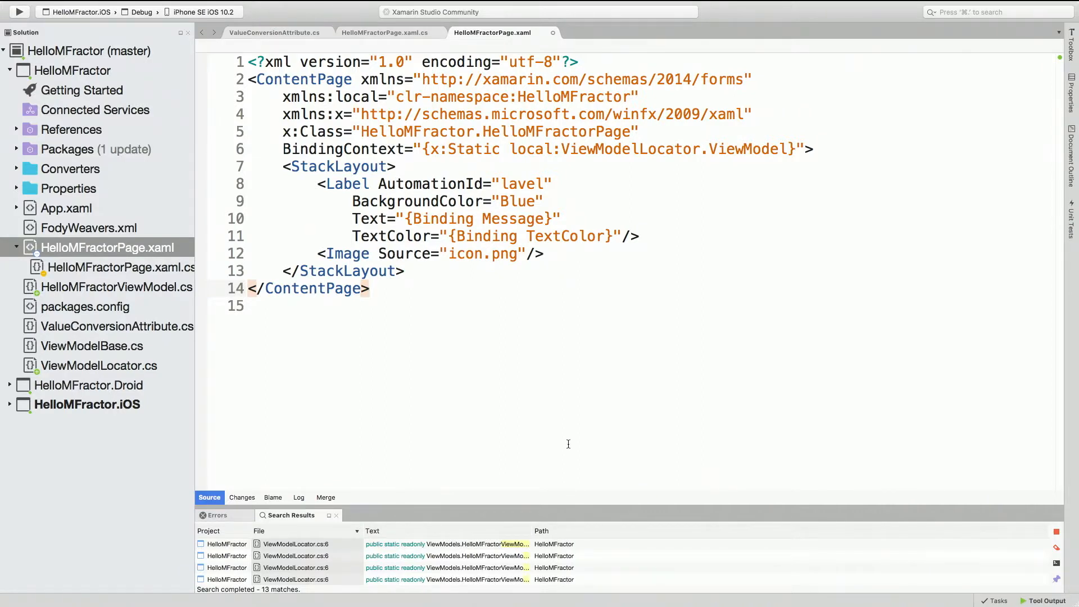
{"action": "mouse_move", "coordinate": [538, 574]}
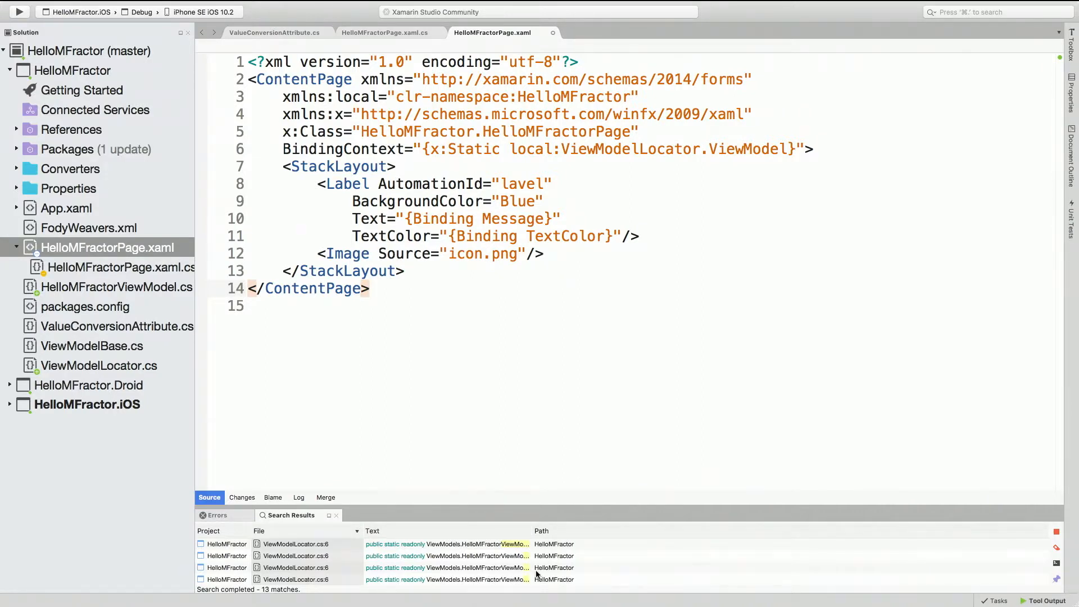
{"action": "left_click", "coordinate": [370, 288]}
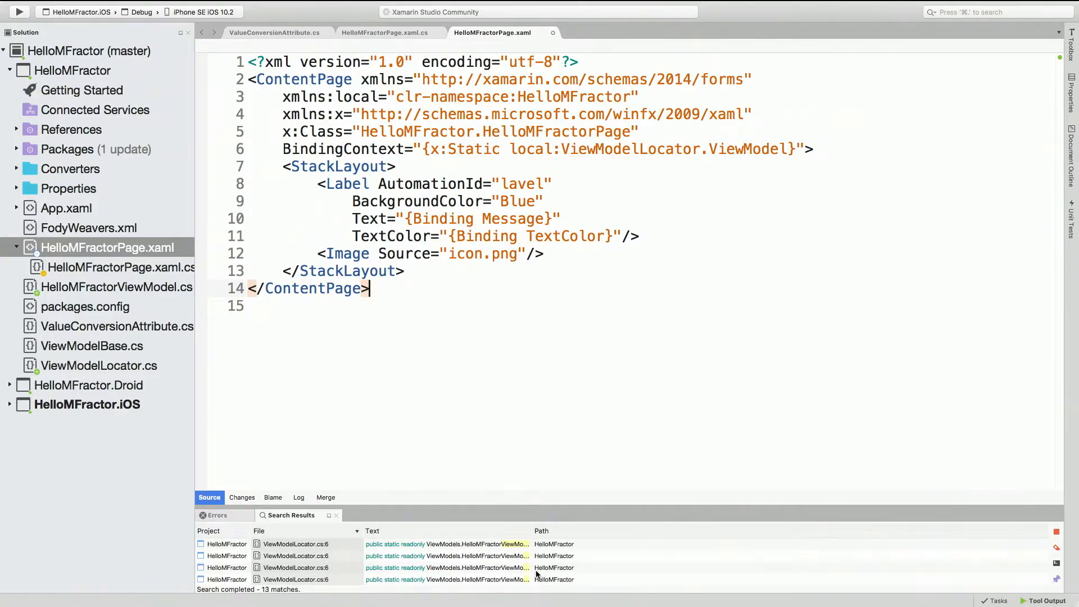